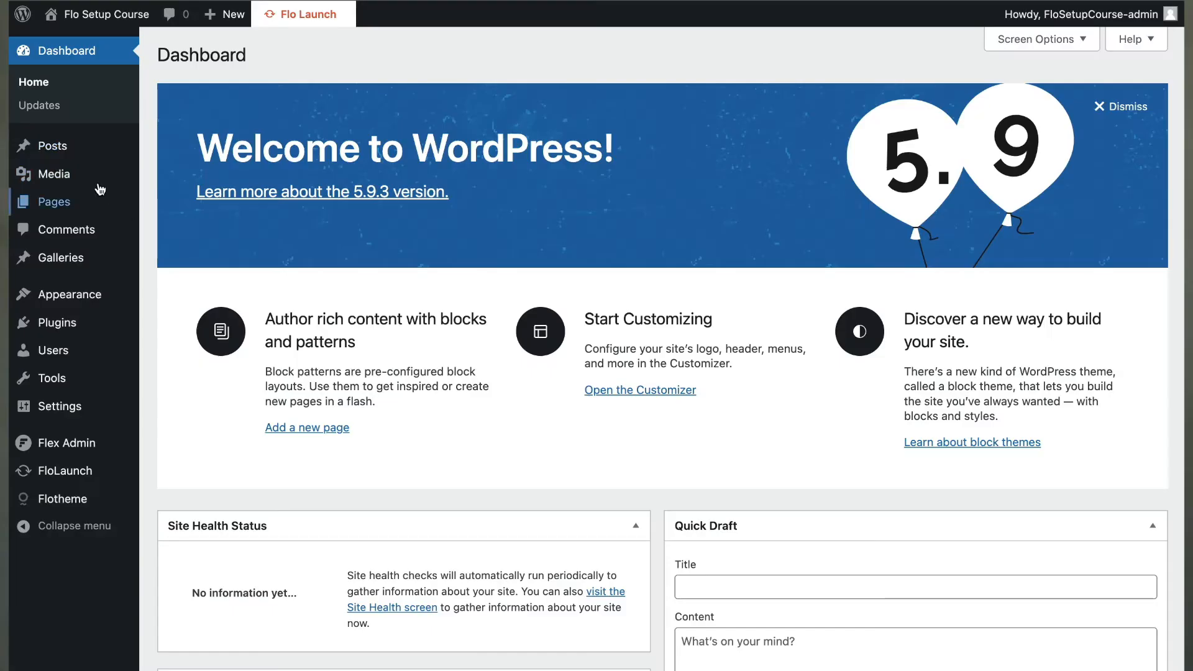
mouse_move(69, 295)
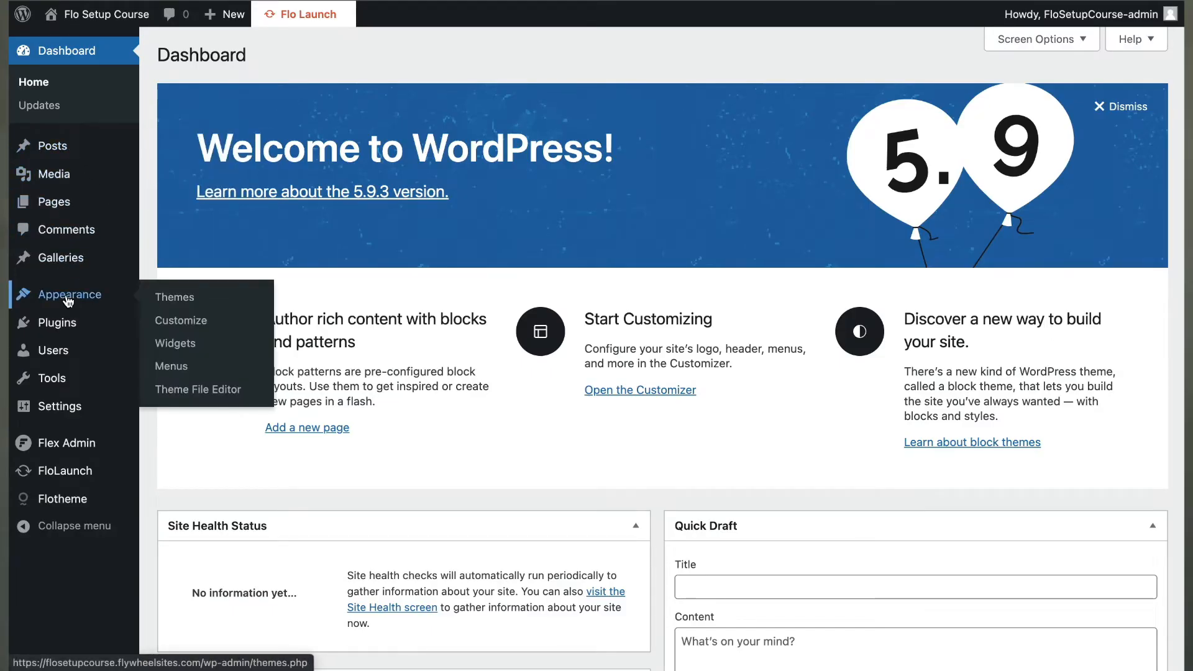
Go to the Themes page listing the installed themes with Pronto active.
left_click(174, 297)
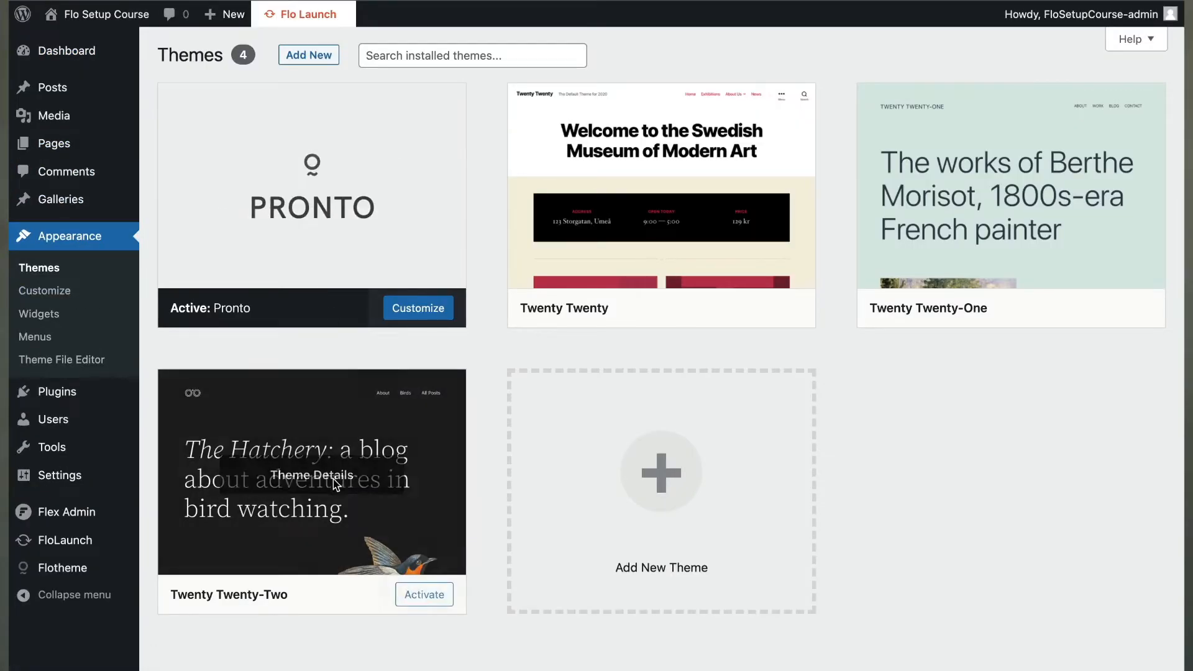
mouse_move(654, 274)
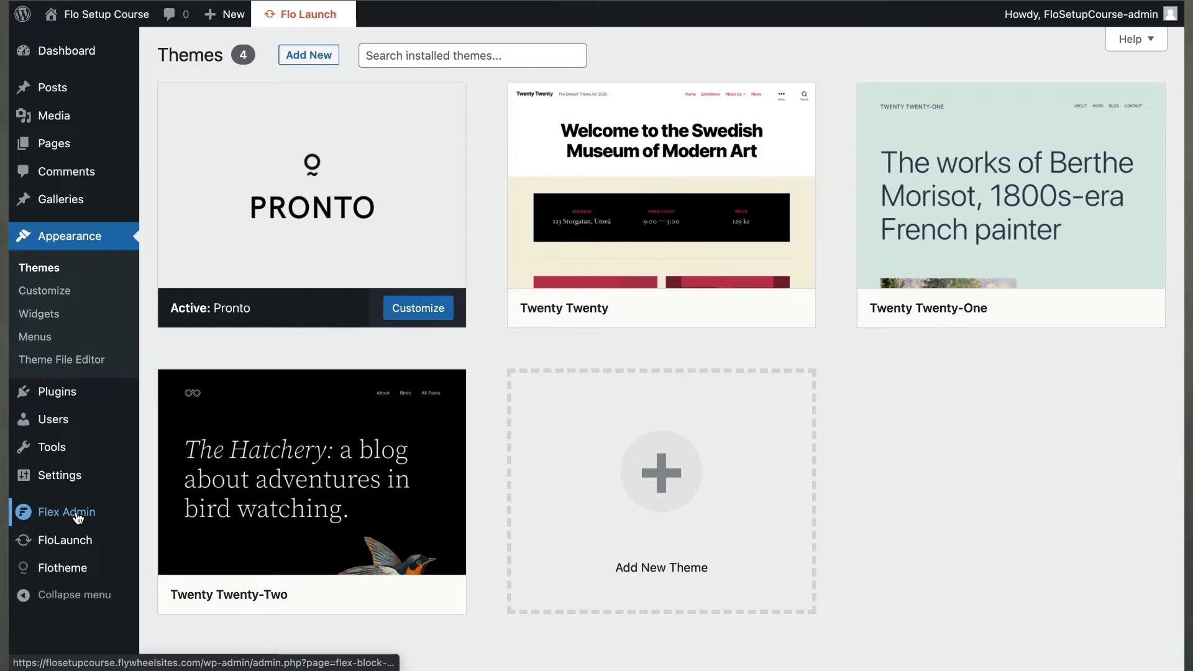
Review the Flex Admin account details and browse the style kit library.
left_click(64, 511)
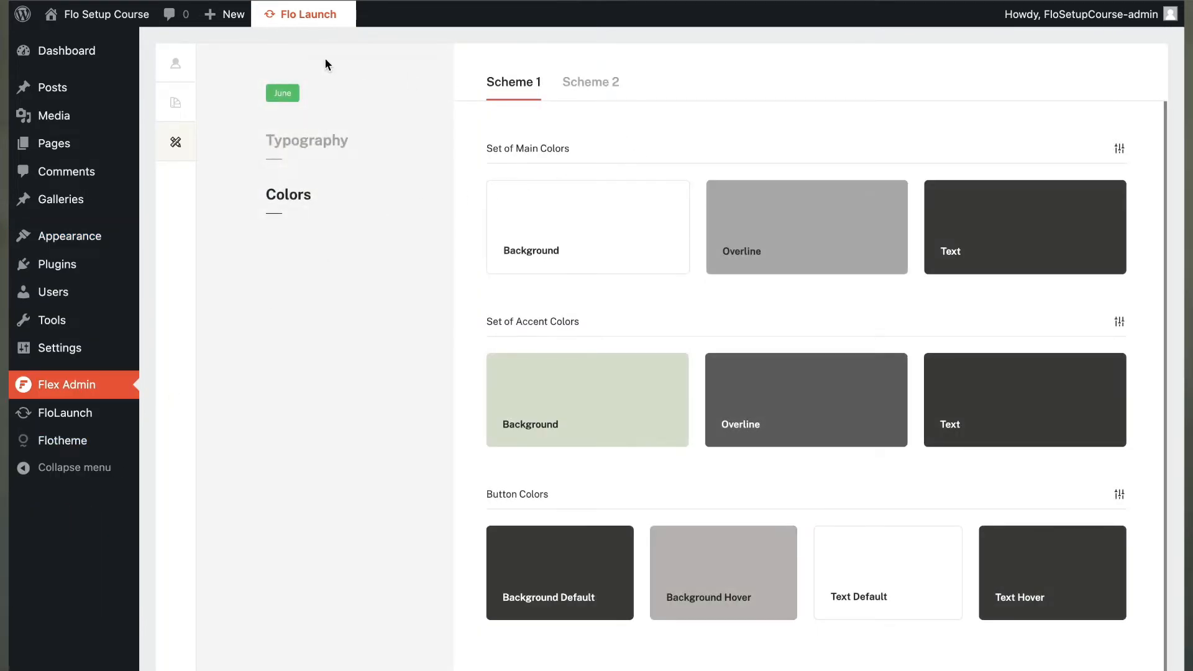
left_click(175, 102)
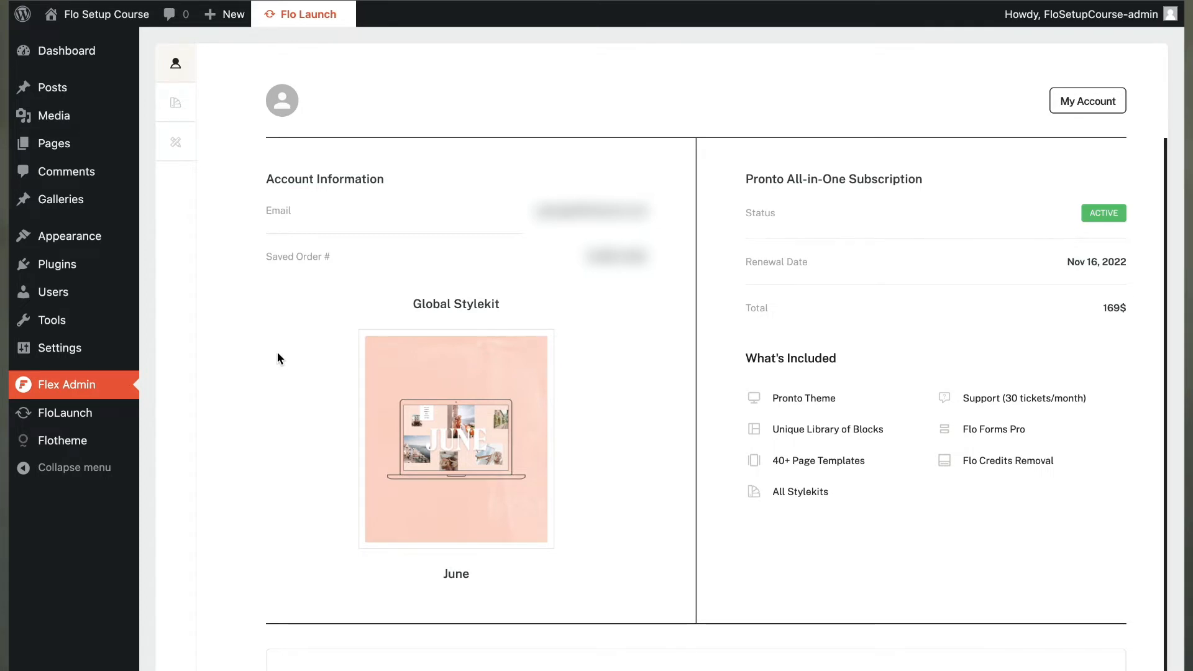
left_click(175, 101)
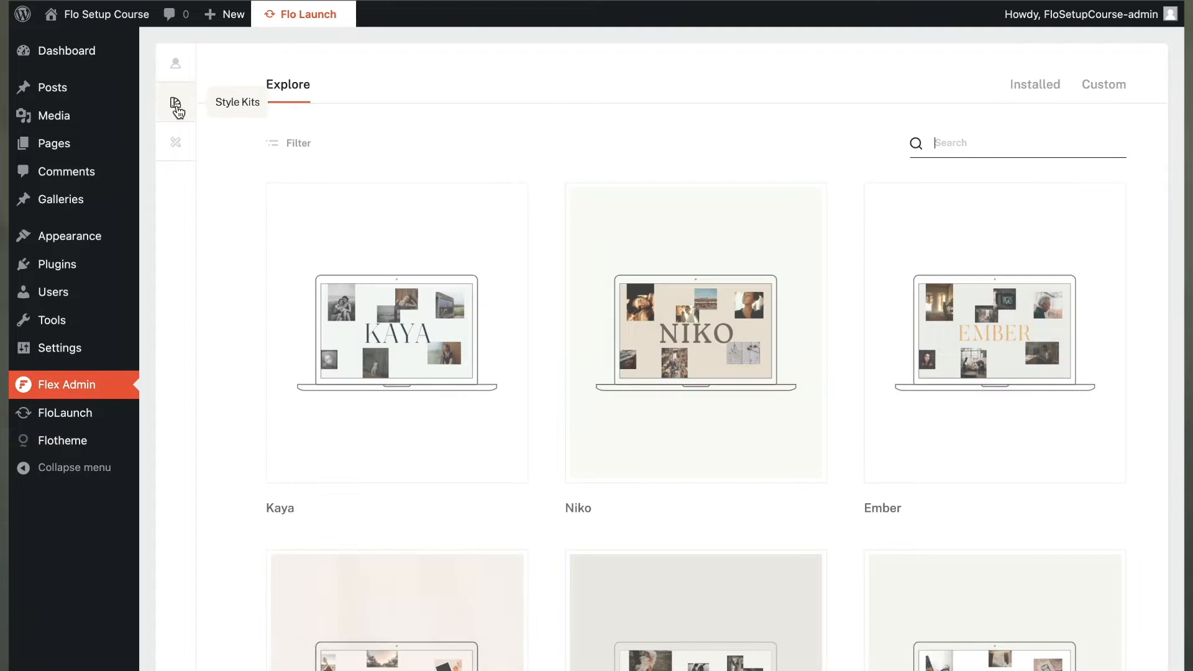
scroll("down", 3)
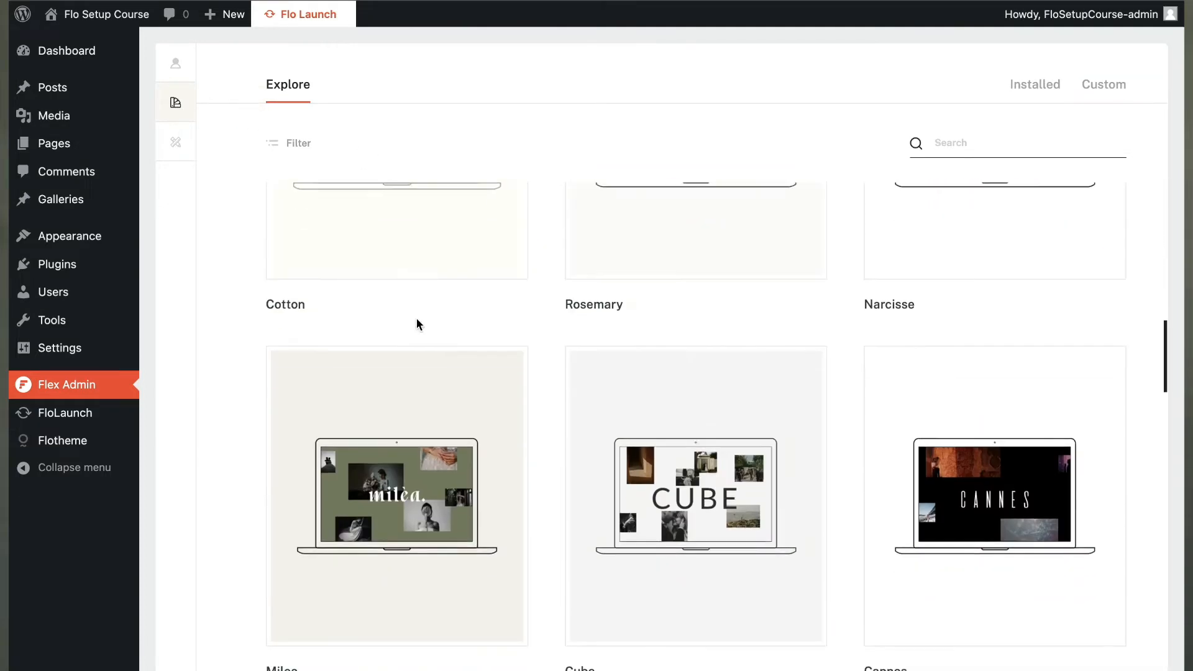
scroll("down", 3)
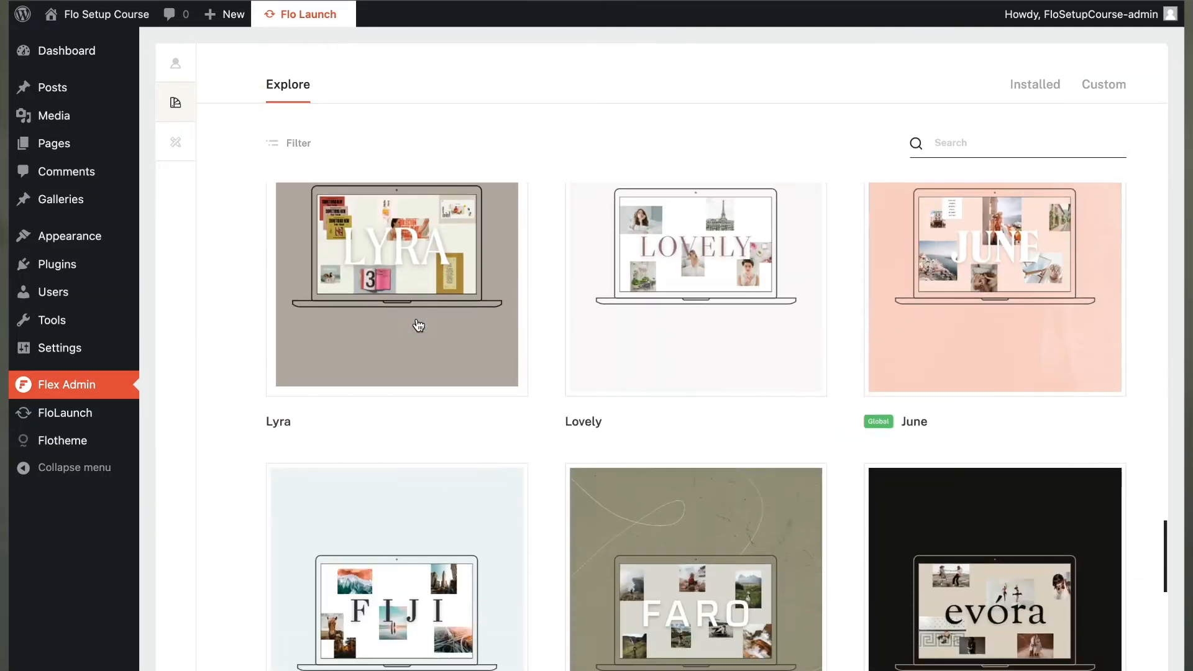
scroll("down", 3)
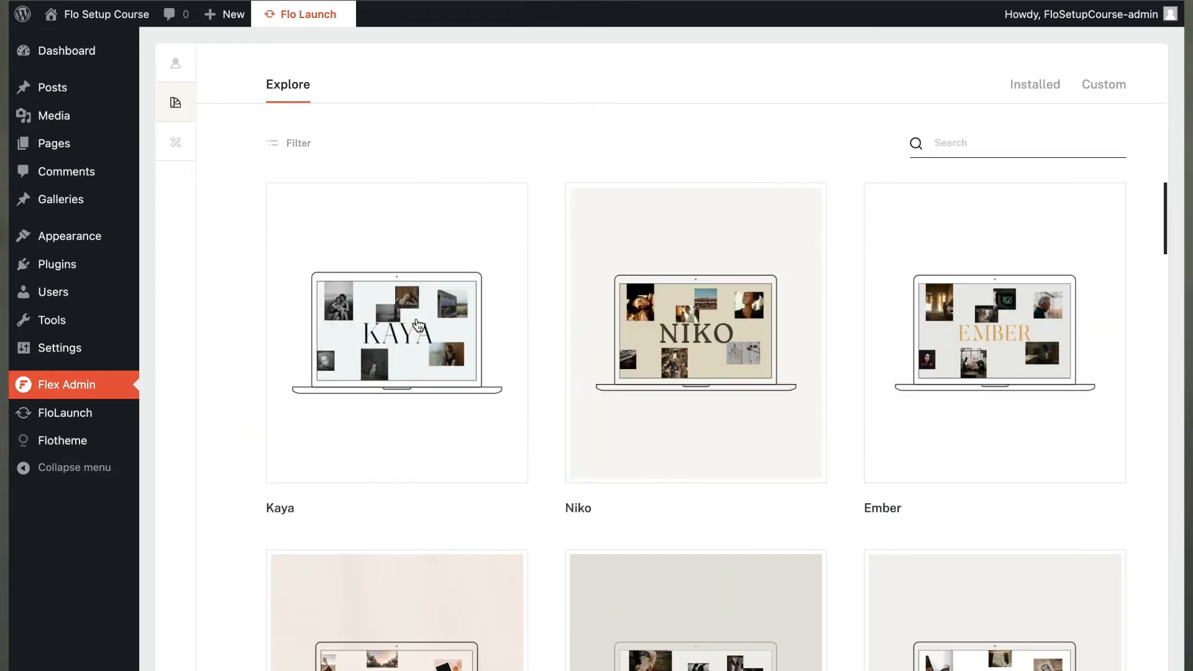
Review the June style kit's color schemes and typography, then head to the Flotheme settings.
left_click(175, 142)
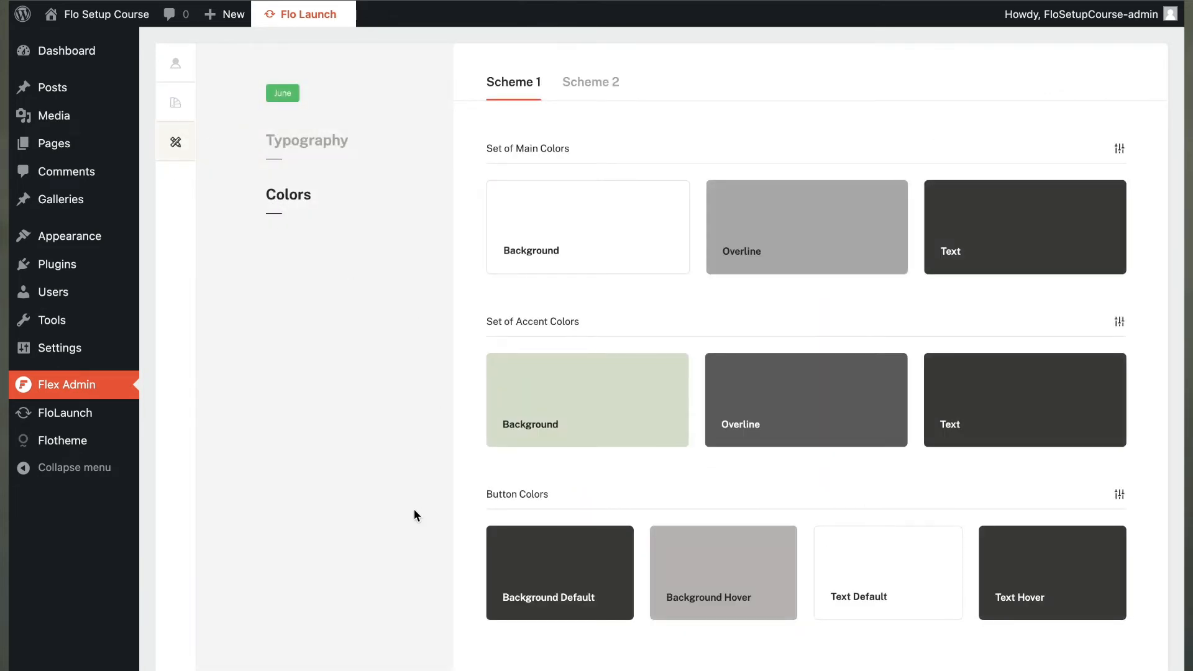
left_click(306, 140)
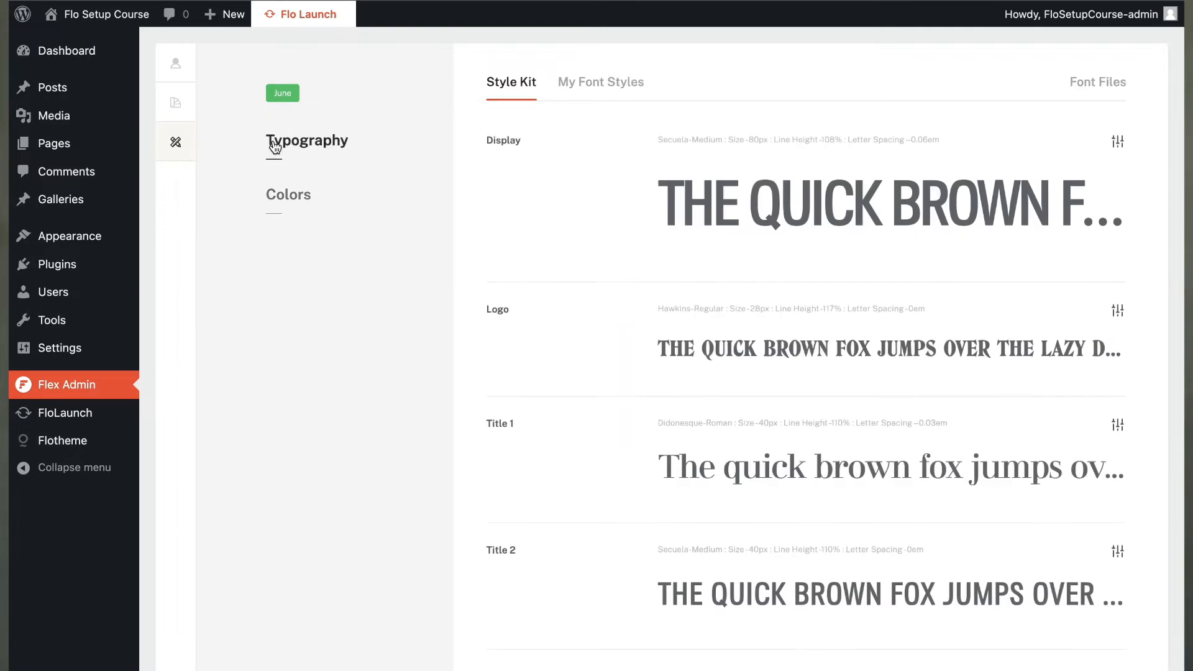
left_click(289, 194)
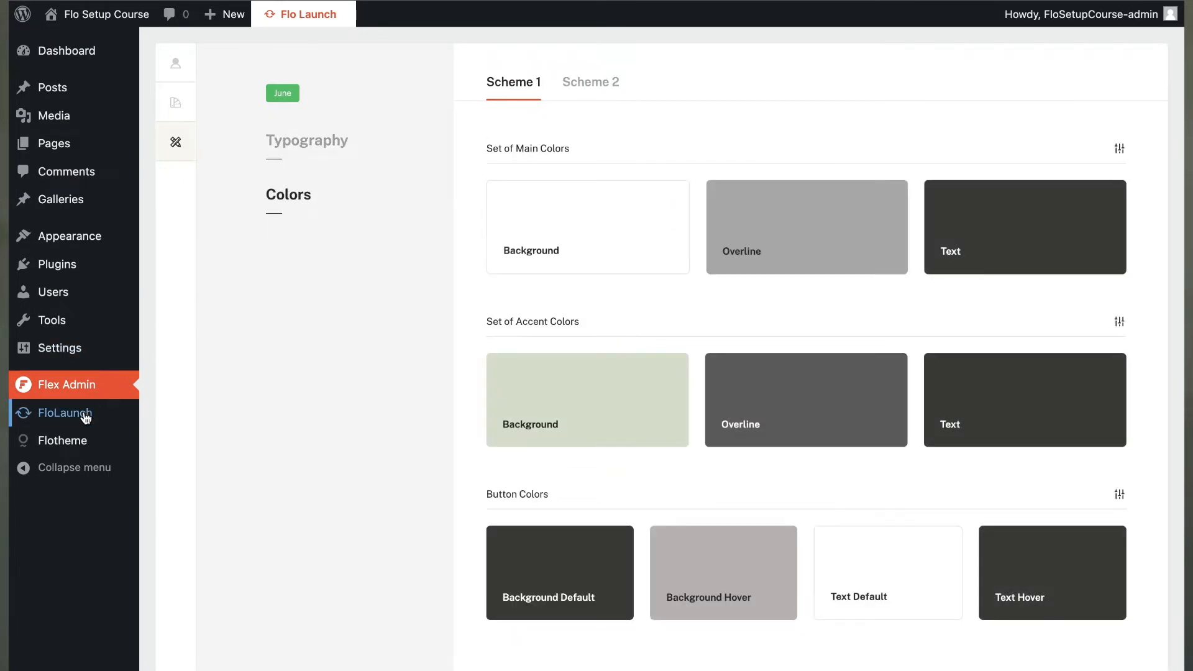
left_click(65, 440)
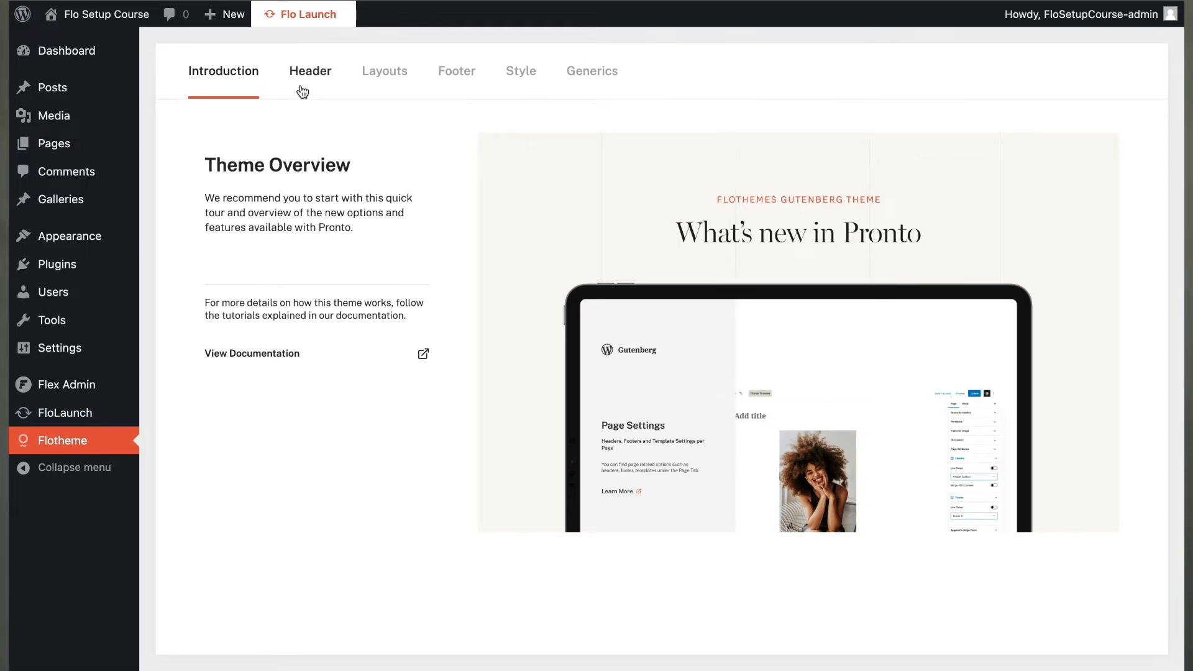
mouse_move(456, 72)
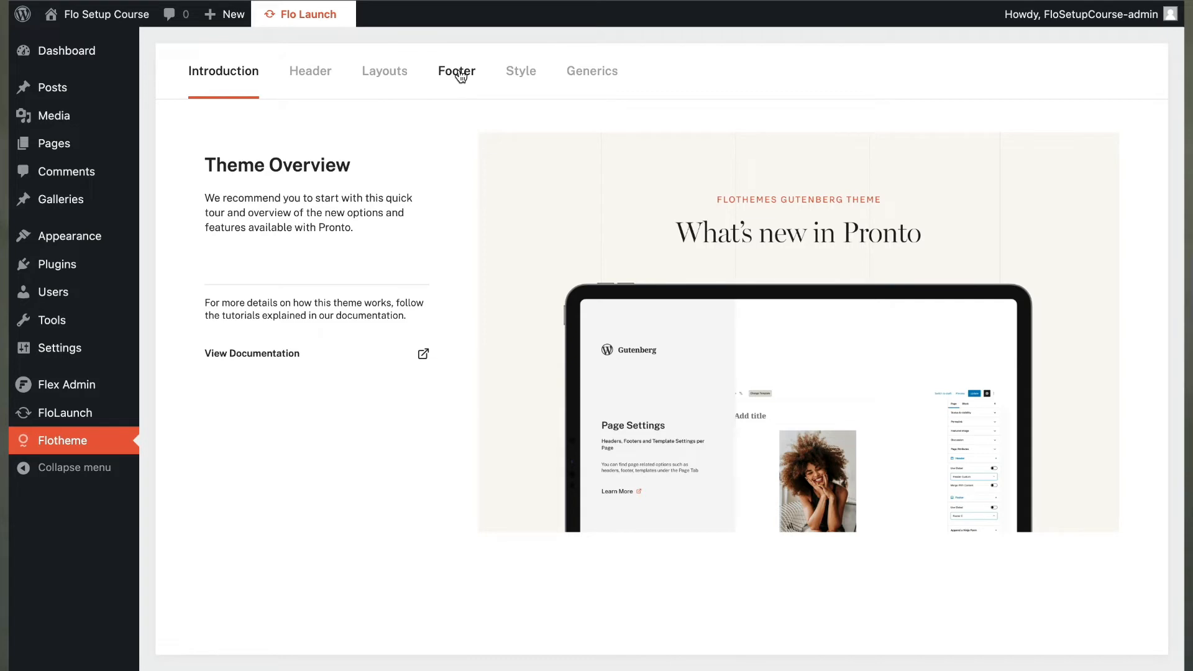
mouse_move(592, 72)
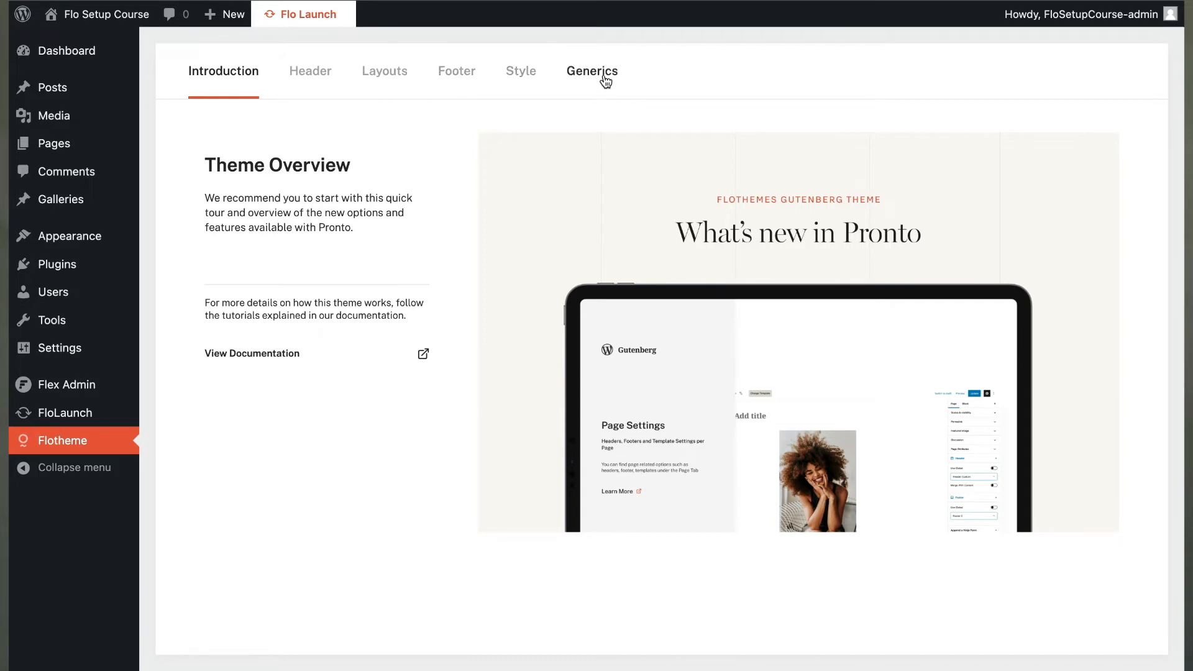
mouse_move(298, 158)
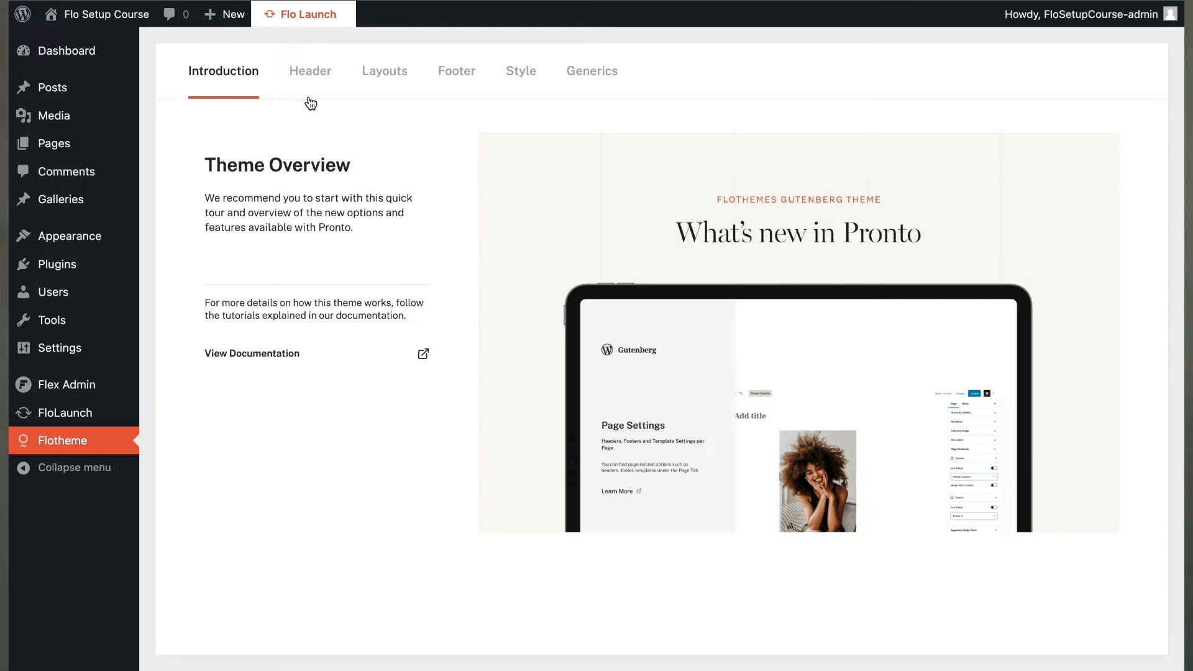
Show the Flothemes header designs A through E, with Header B global.
left_click(310, 71)
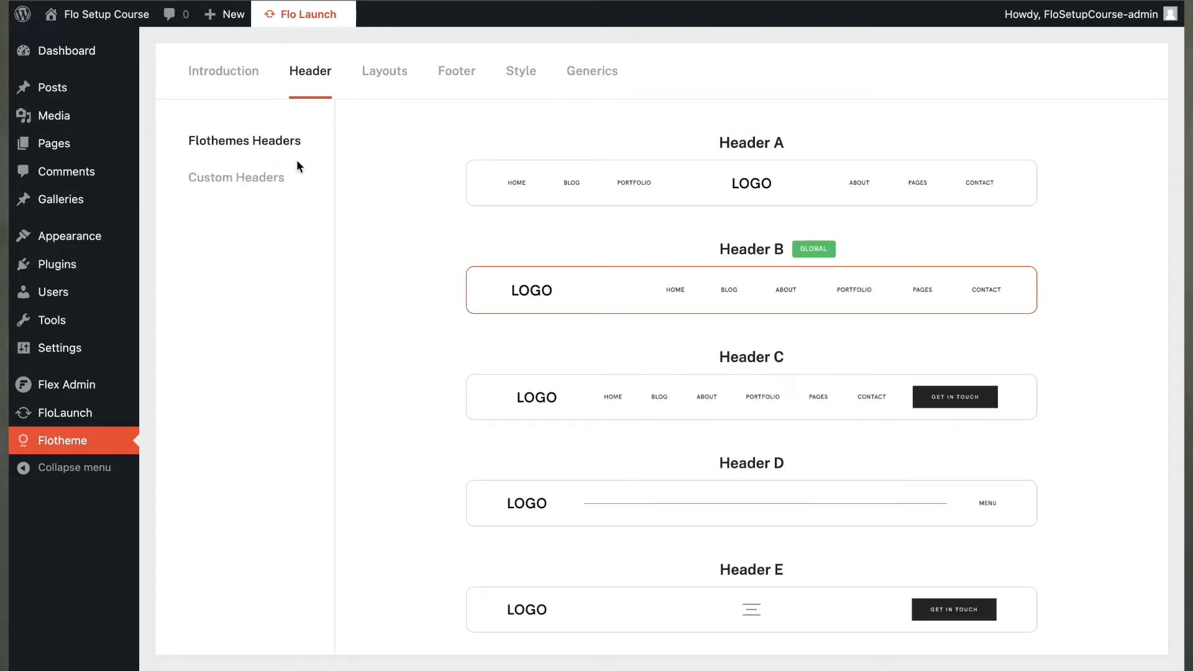
Review the custom headers, then the post and generic page layouts (search, archive, 404).
scroll("down", 3)
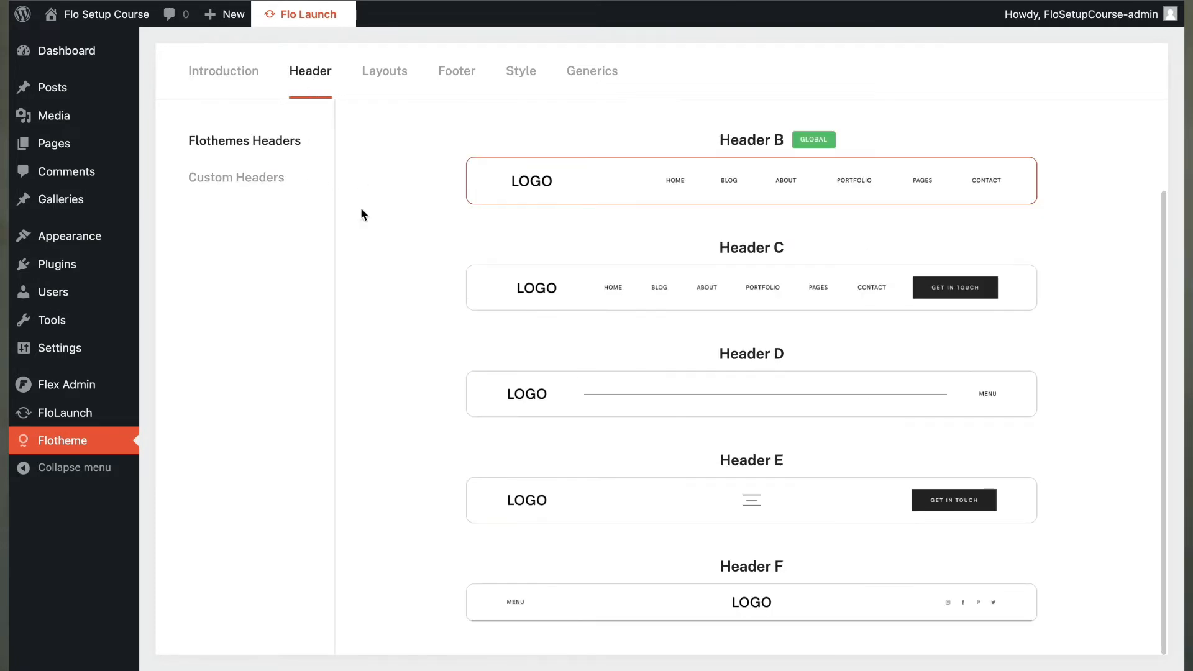
left_click(236, 177)
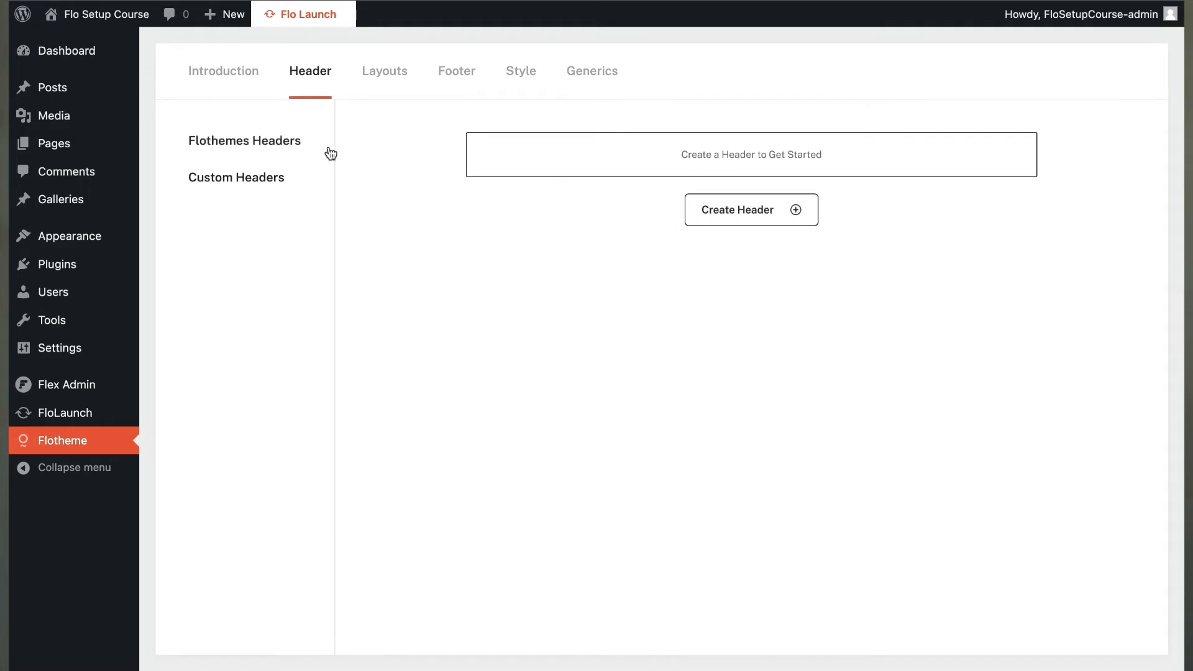
left_click(384, 71)
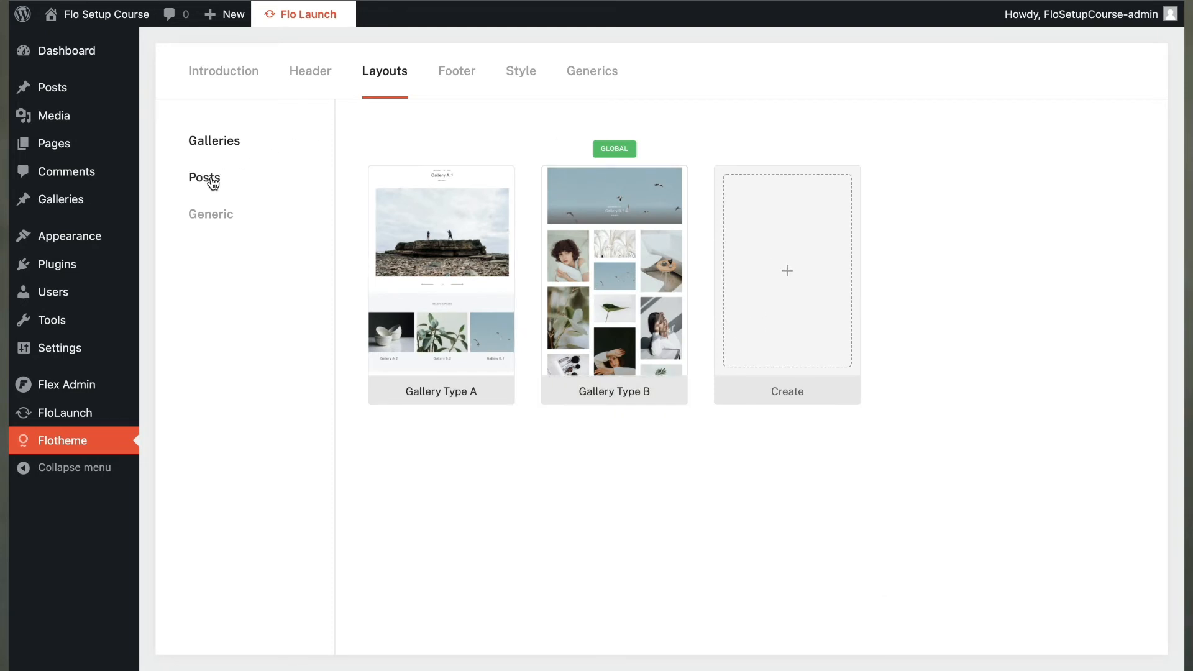
left_click(203, 177)
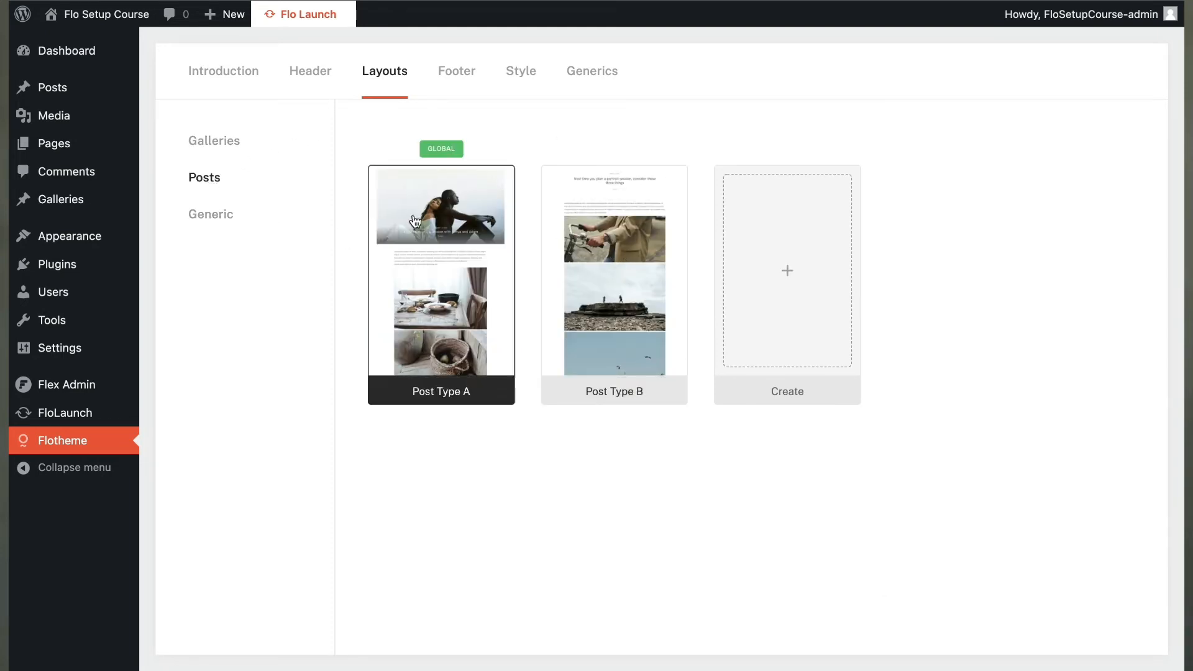
left_click(210, 214)
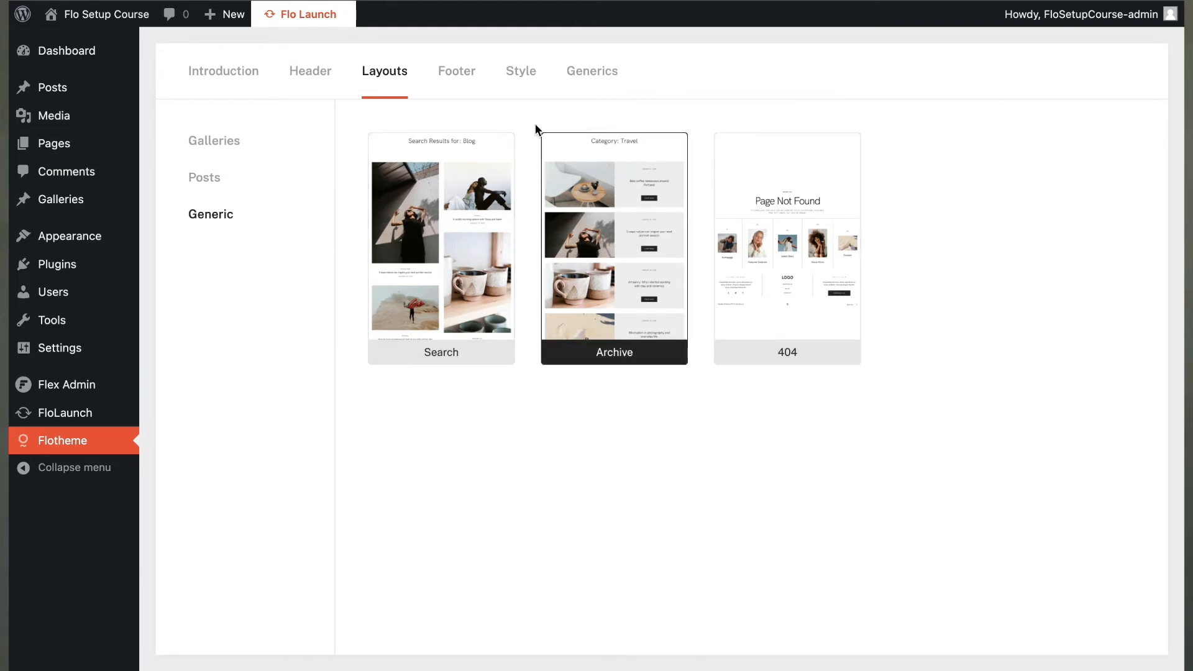
left_click(456, 71)
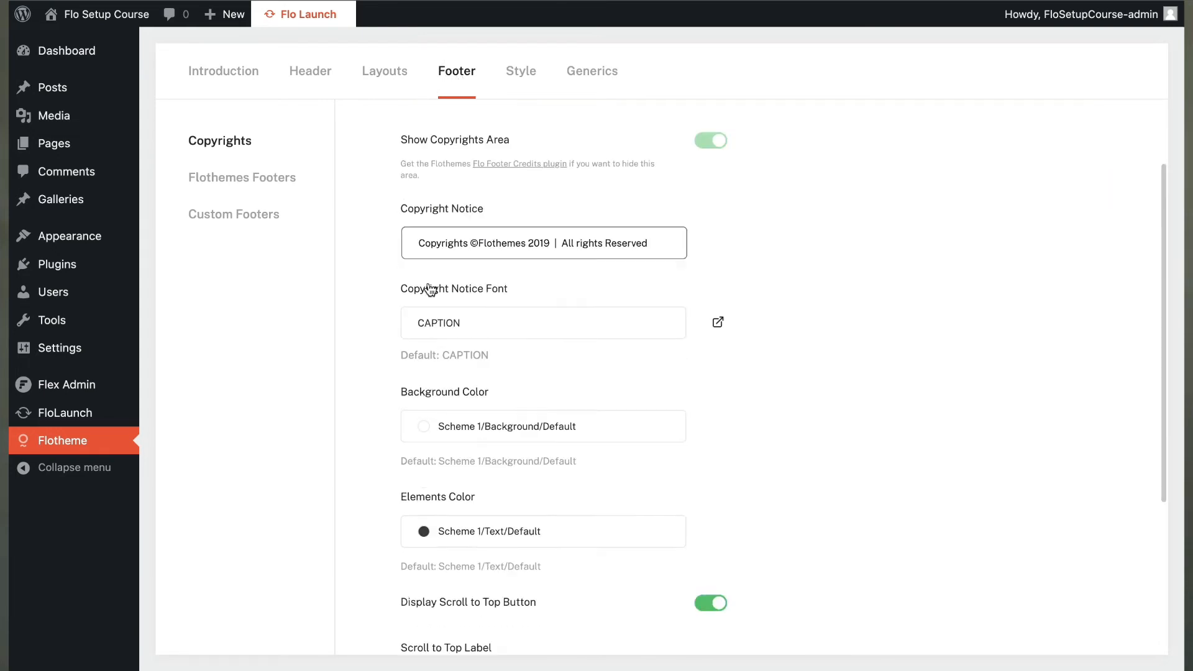
Review the Flothemes footer designs and the custom footers section.
left_click(241, 178)
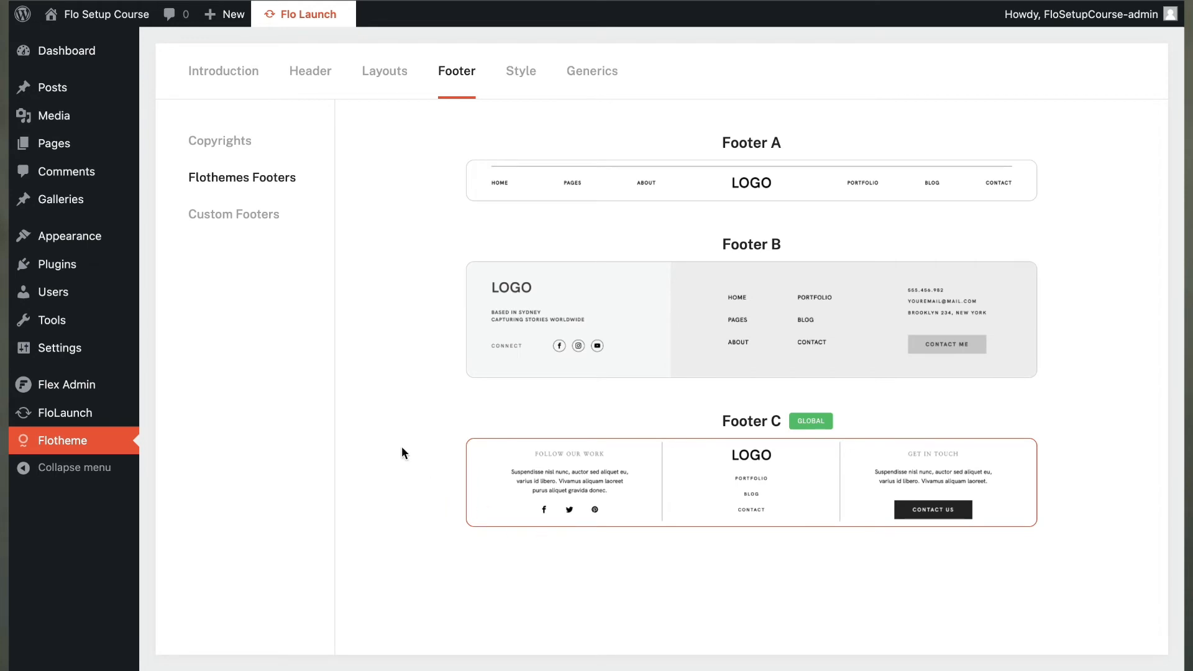
left_click(234, 214)
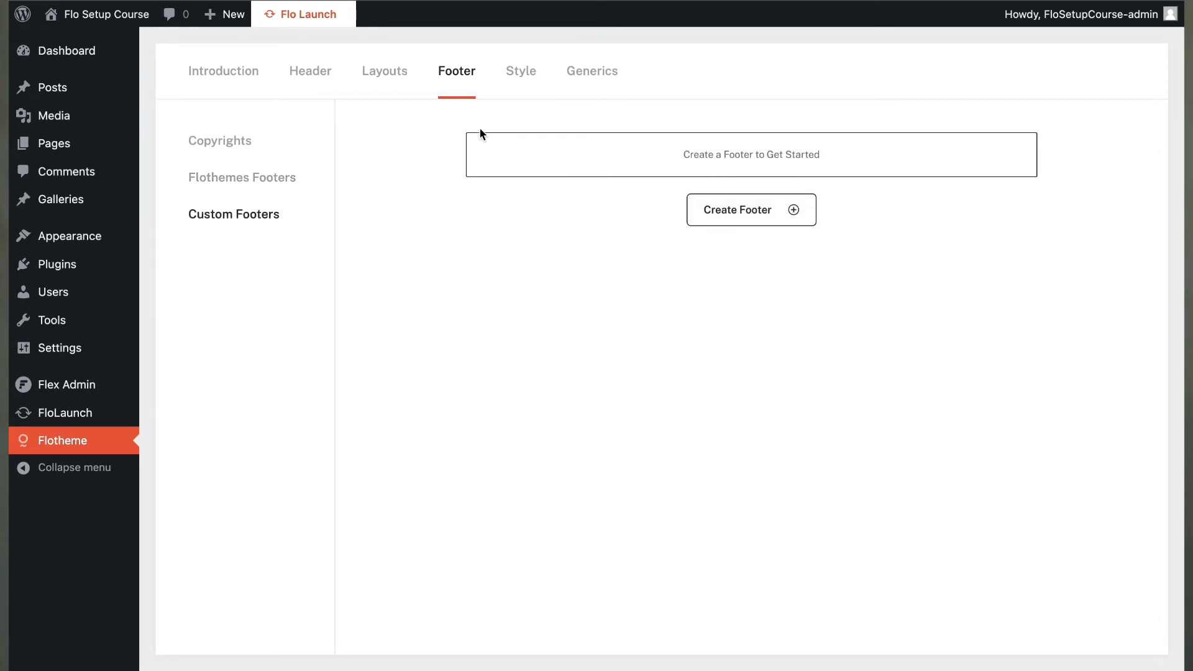
left_click(521, 71)
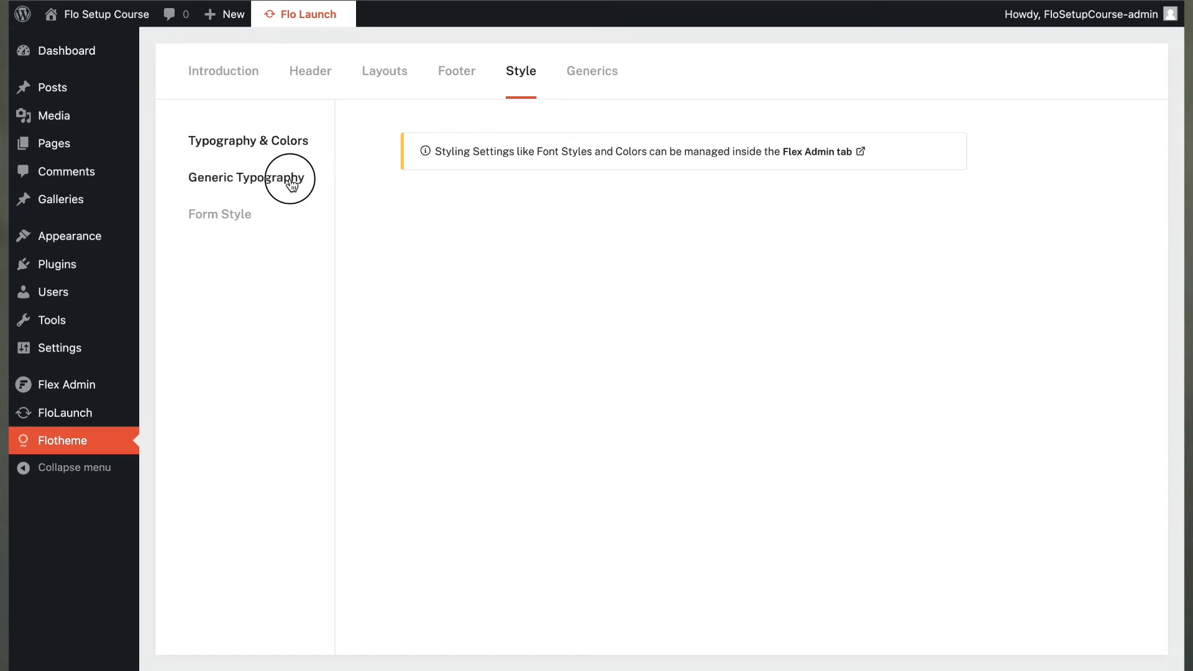
Review the form styling and generic typography settings, ending on the Generics options.
left_click(219, 213)
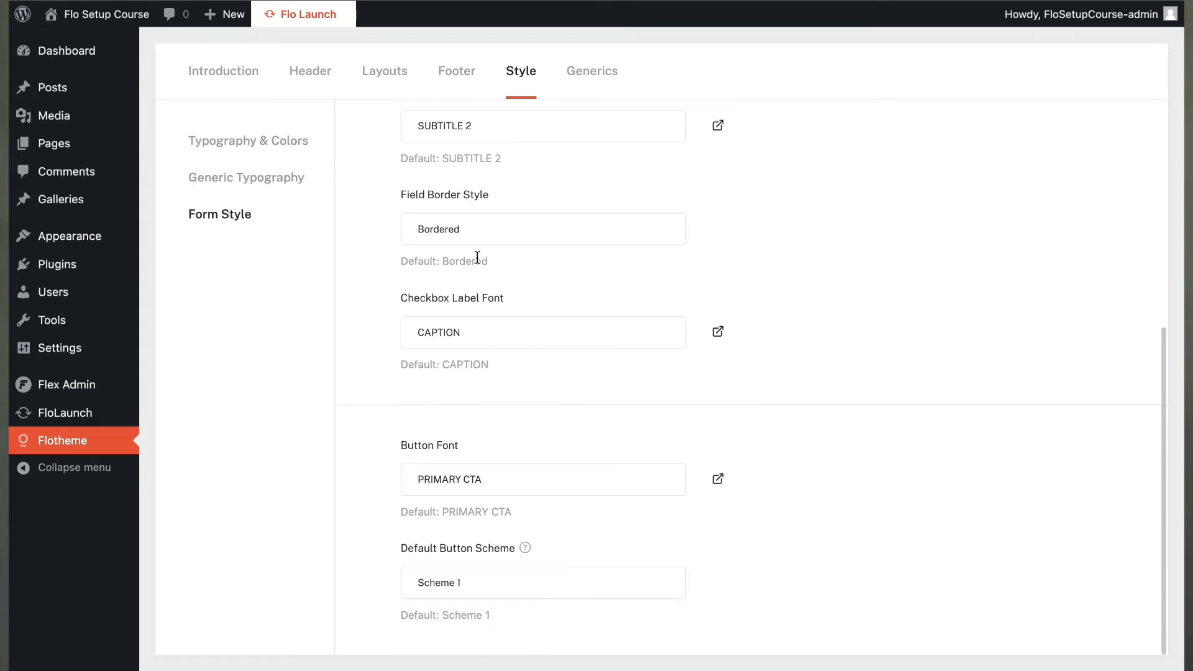
left_click(246, 177)
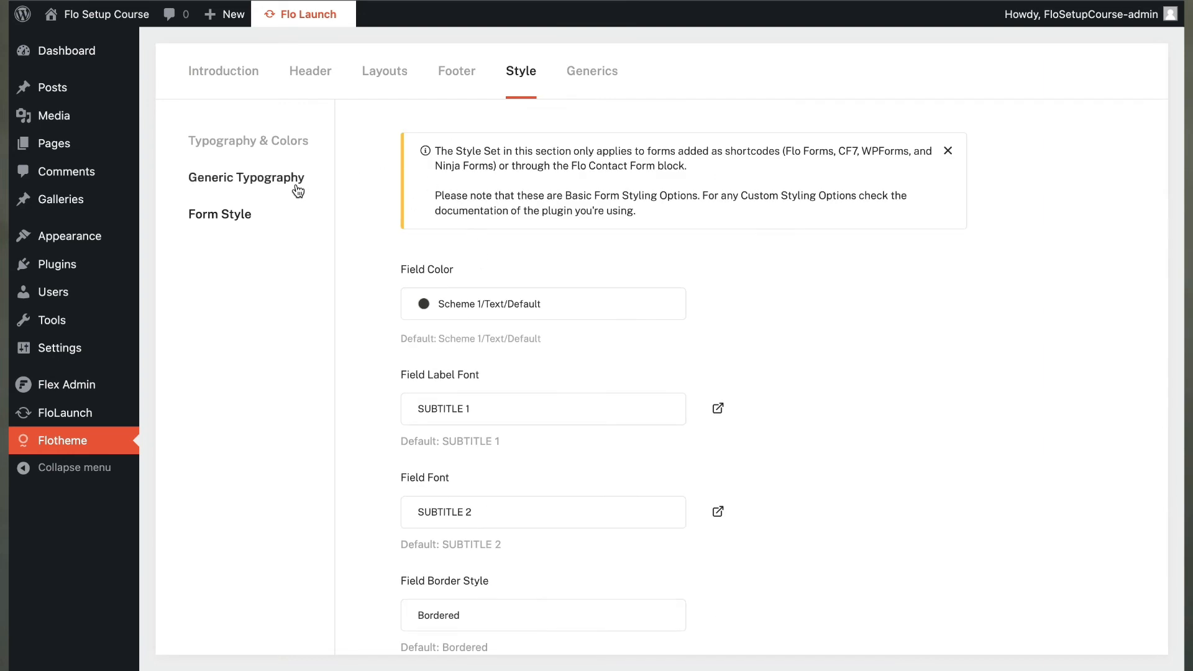
left_click(246, 177)
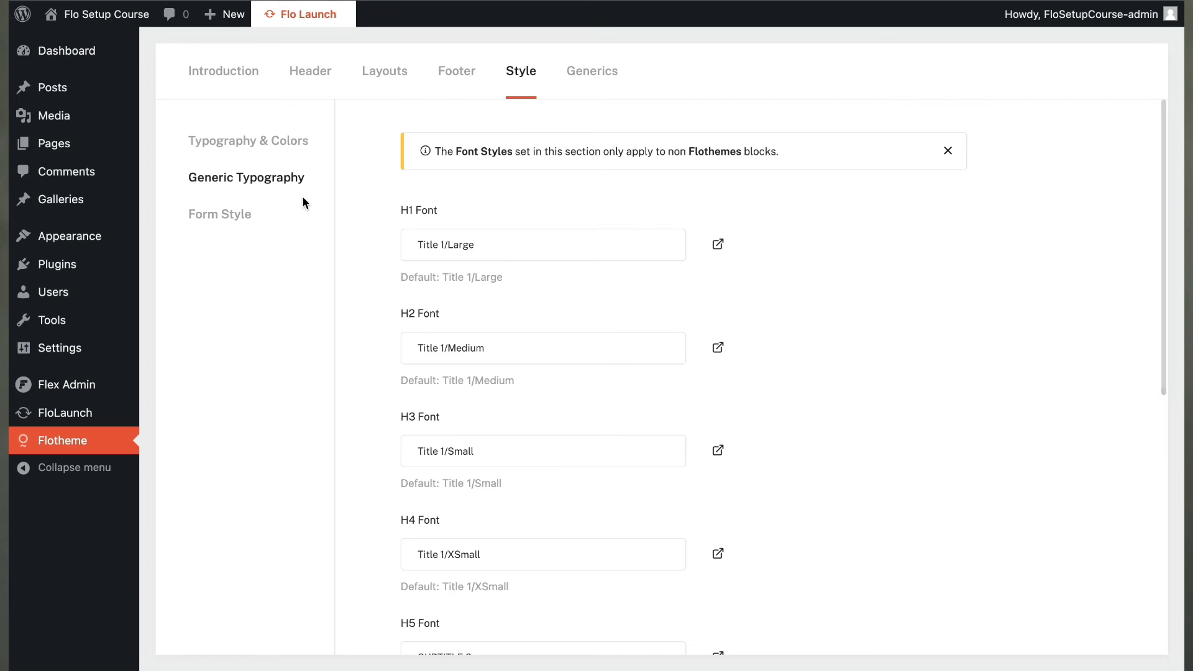
left_click(592, 70)
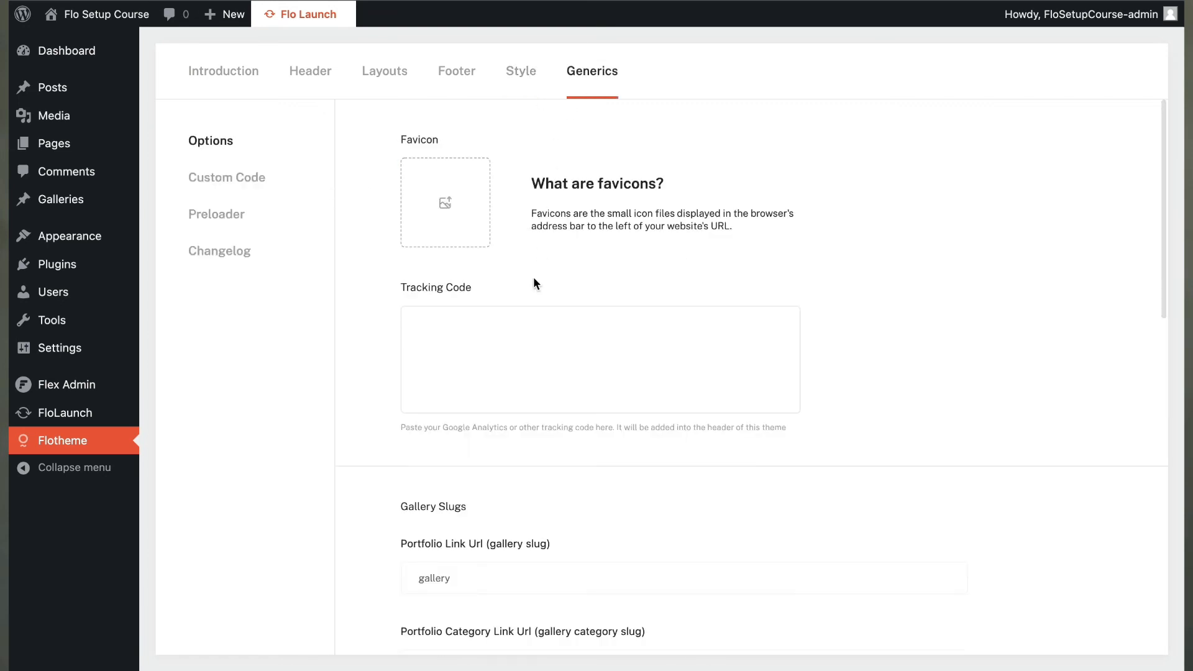
Look over the site options and preloader setting, then view the 1.2.1/1.2.0 changelog.
scroll("down", 3)
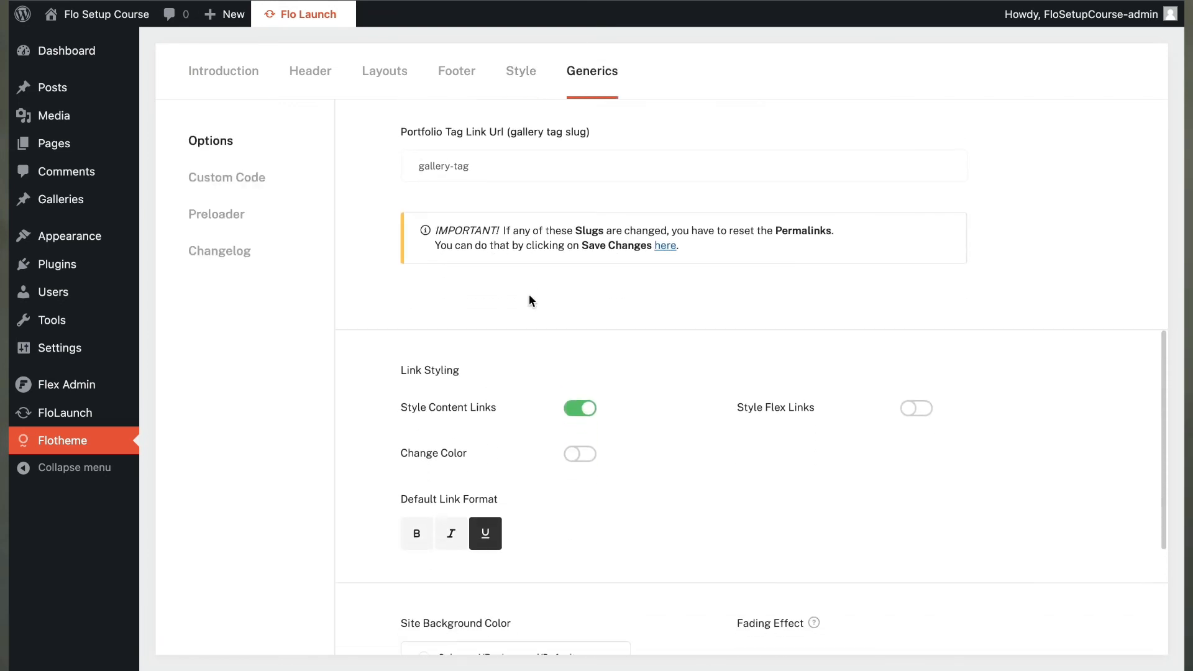
scroll("up", 3)
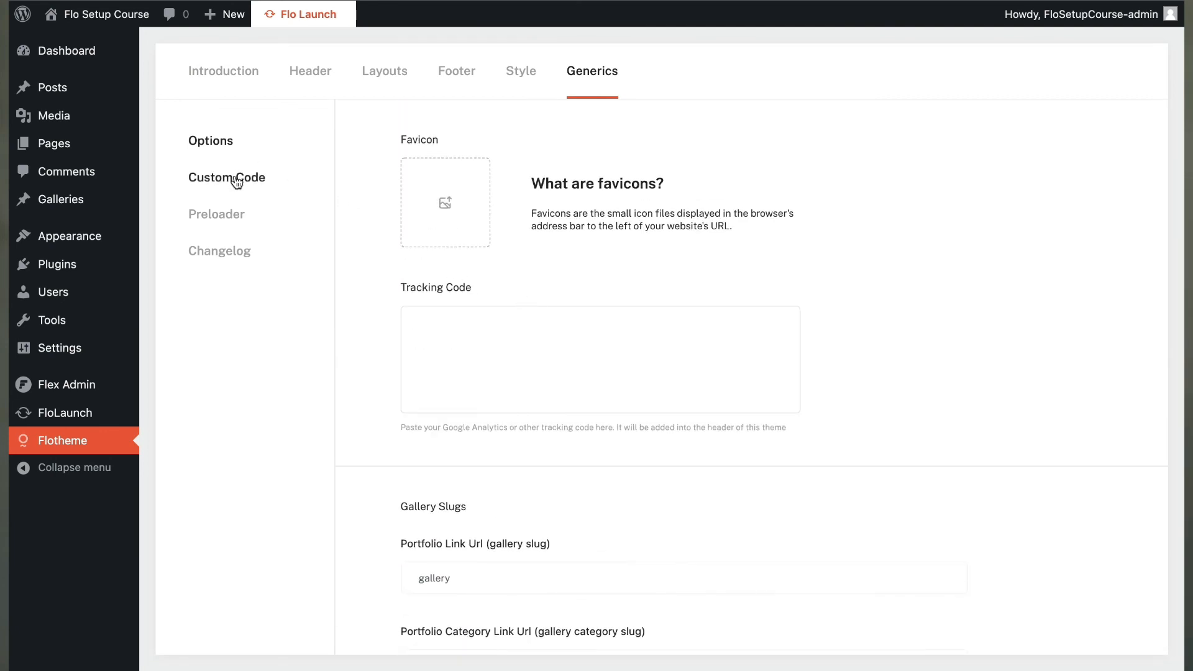
left_click(216, 214)
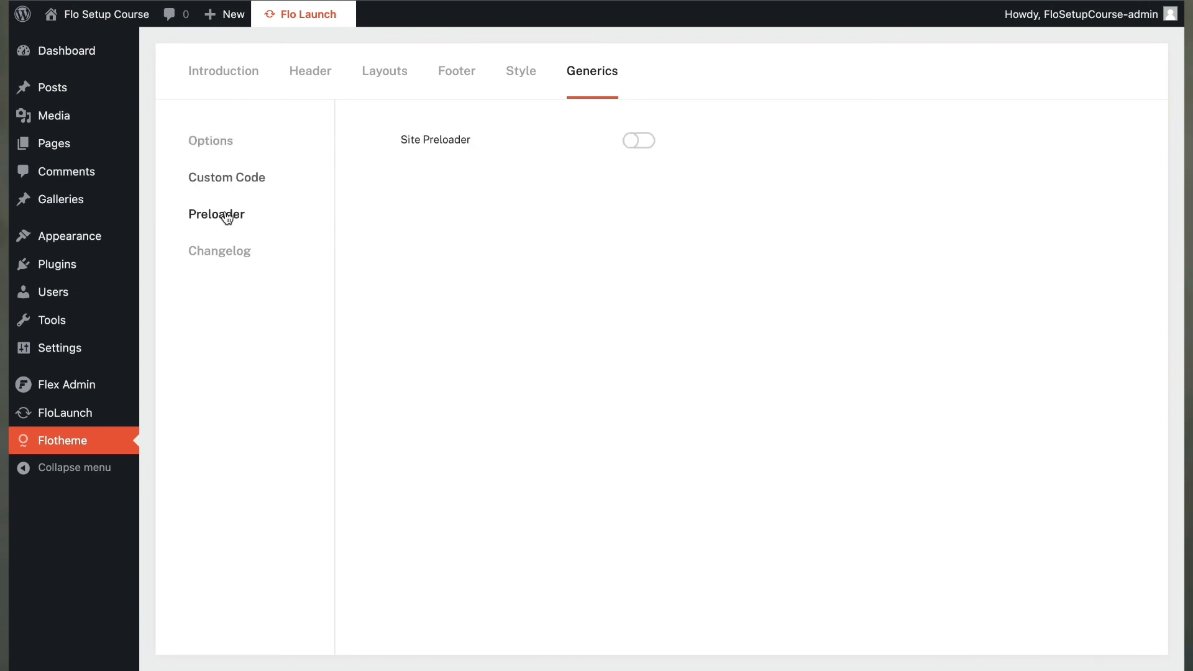
left_click(220, 250)
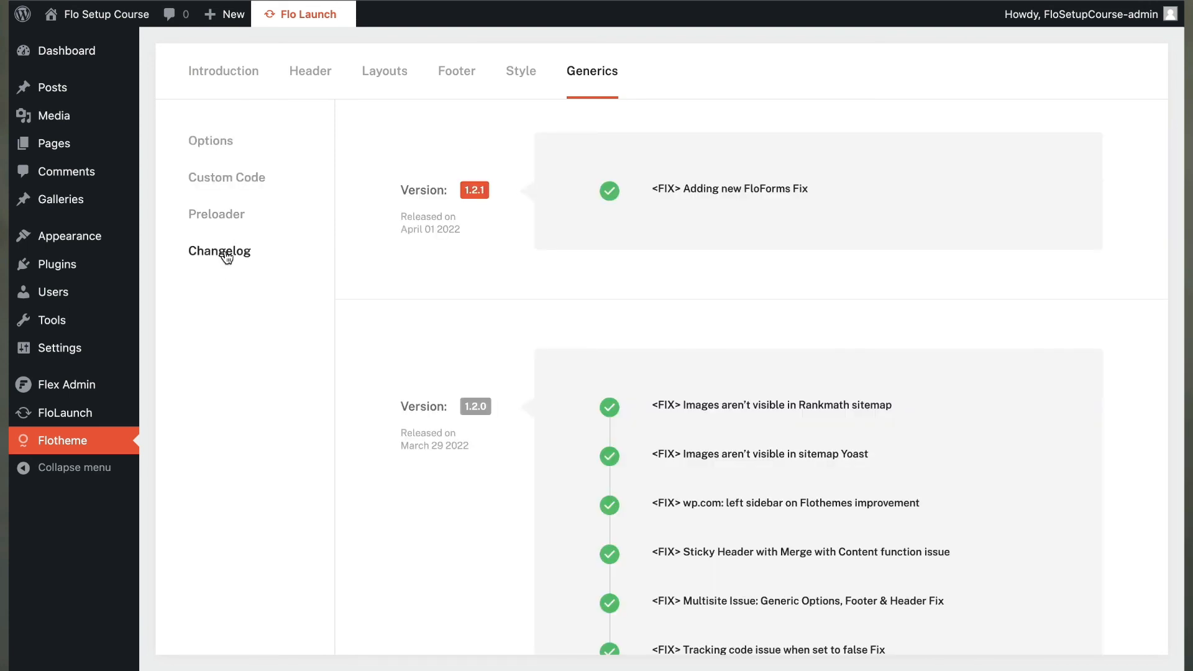